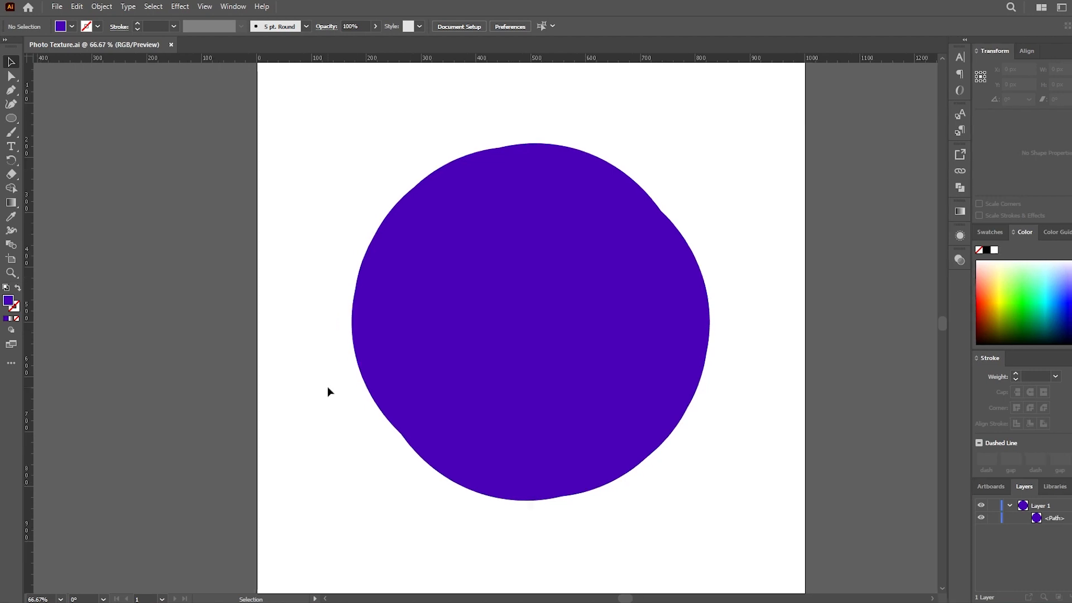
mouse_move(345, 315)
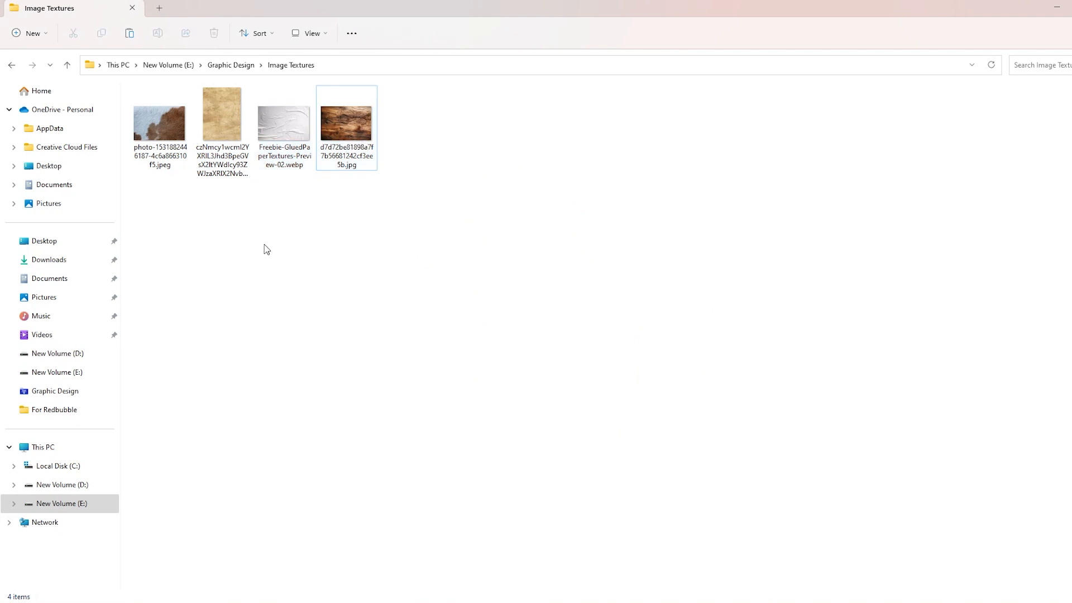
Select the paper texture image file in the Image Textures folder.
left_click(221, 116)
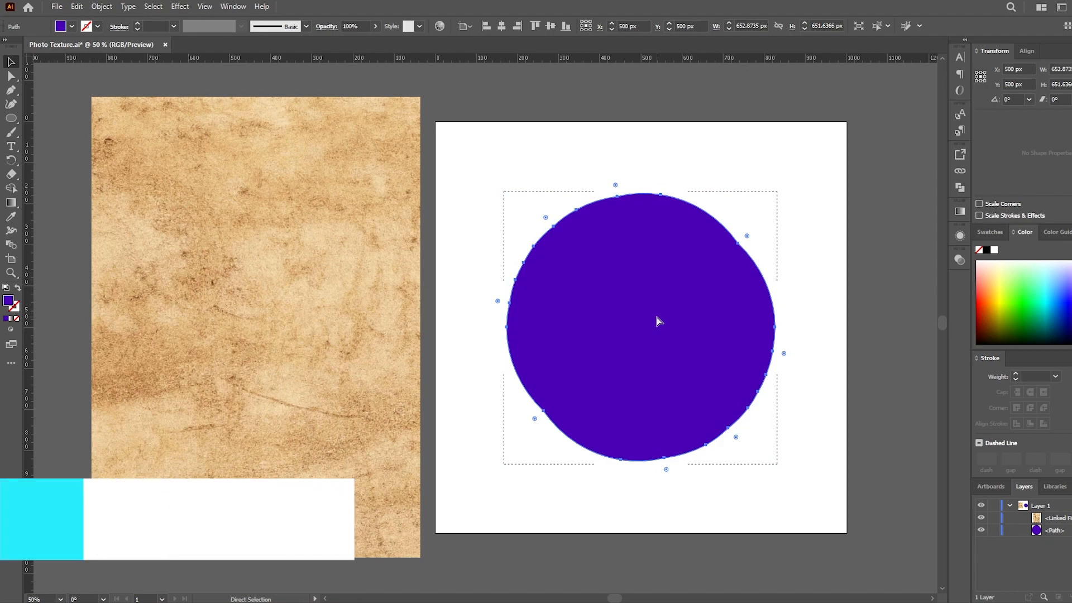
Clip the placed paper texture image inside the purple organic circle.
key("cmd+v")
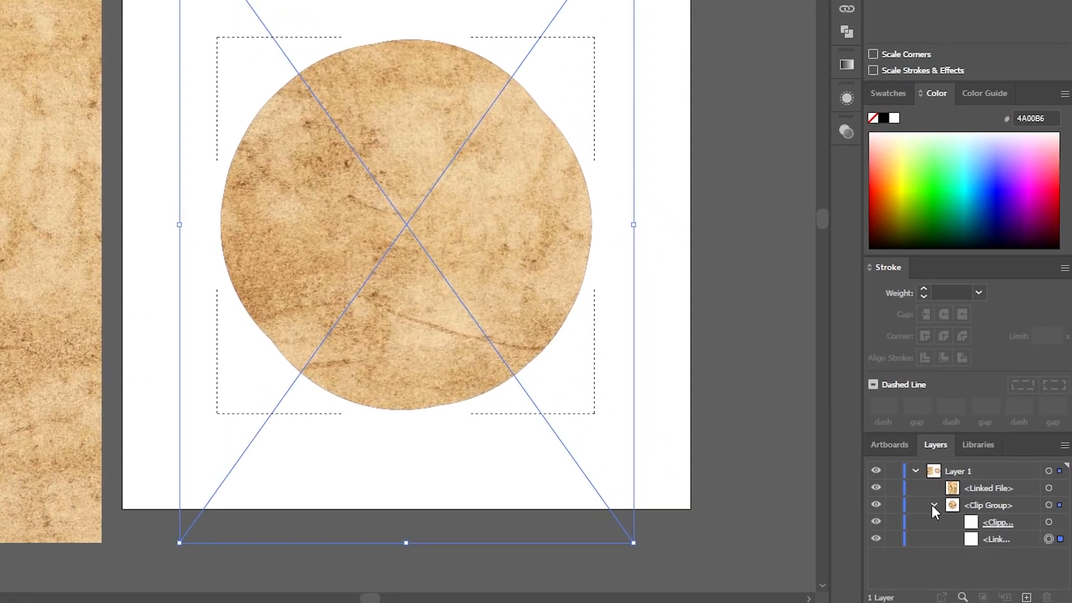
Select the linked paper image within the circle's clip group in the Layers panel.
left_click(995, 538)
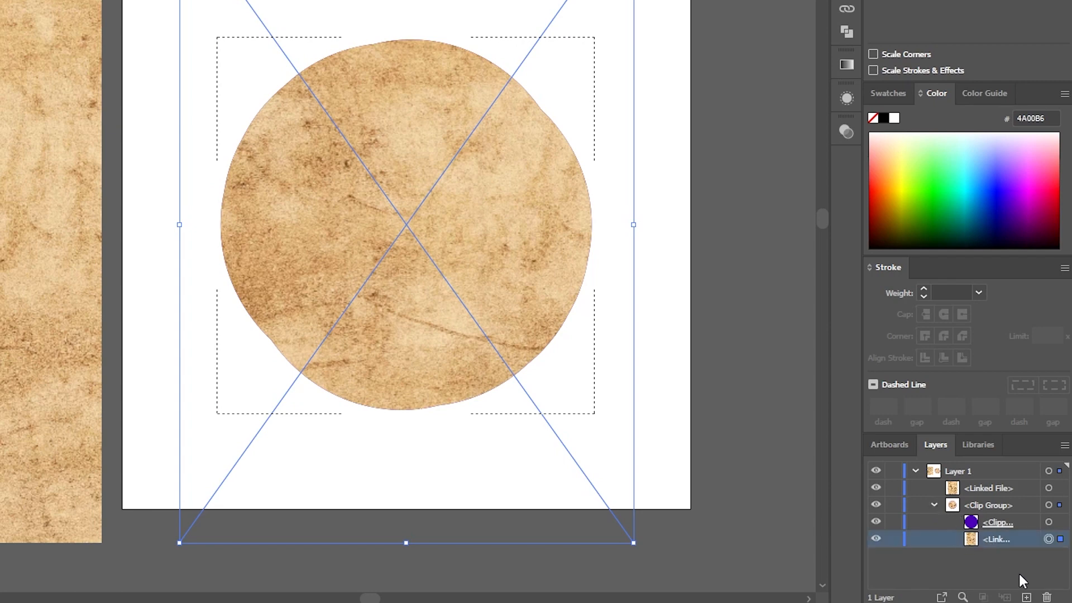
mouse_move(1033, 577)
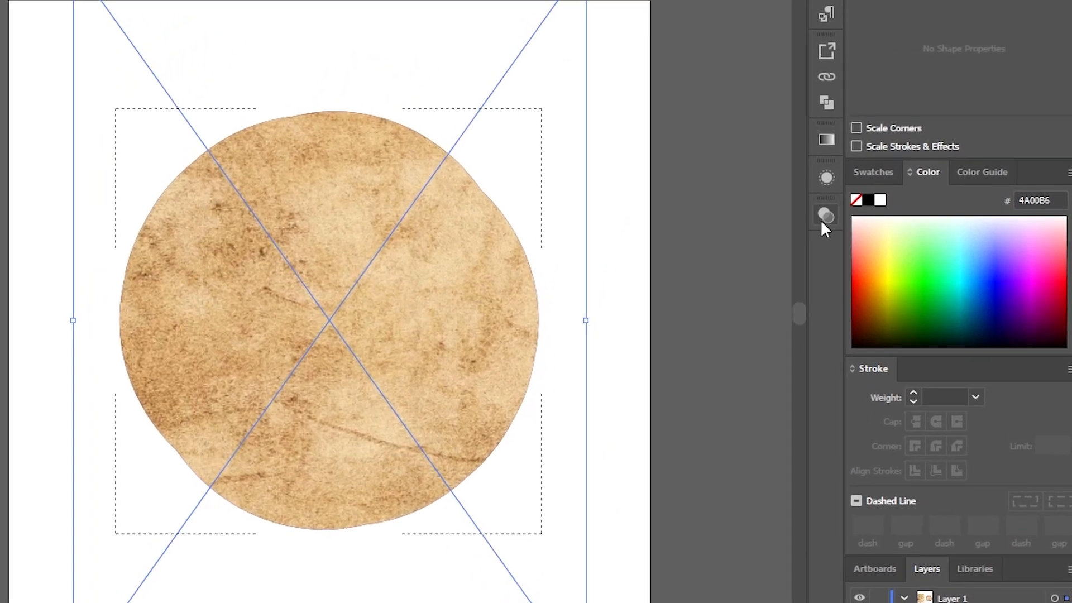
Blend the paper texture with Soft Light at about 47% opacity via the Transparency panel.
left_click(827, 216)
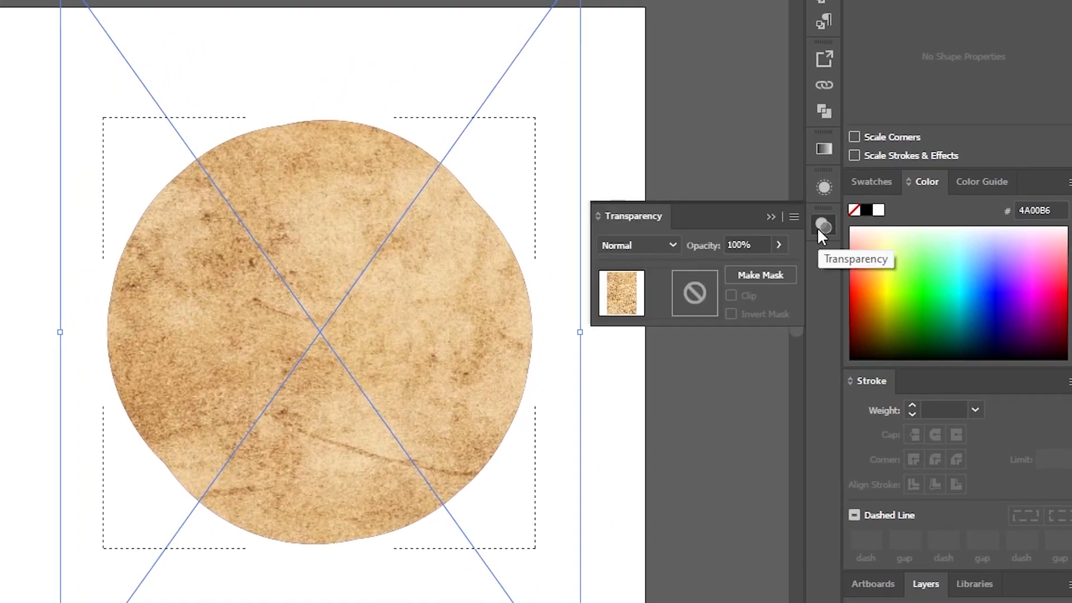
left_click(636, 245)
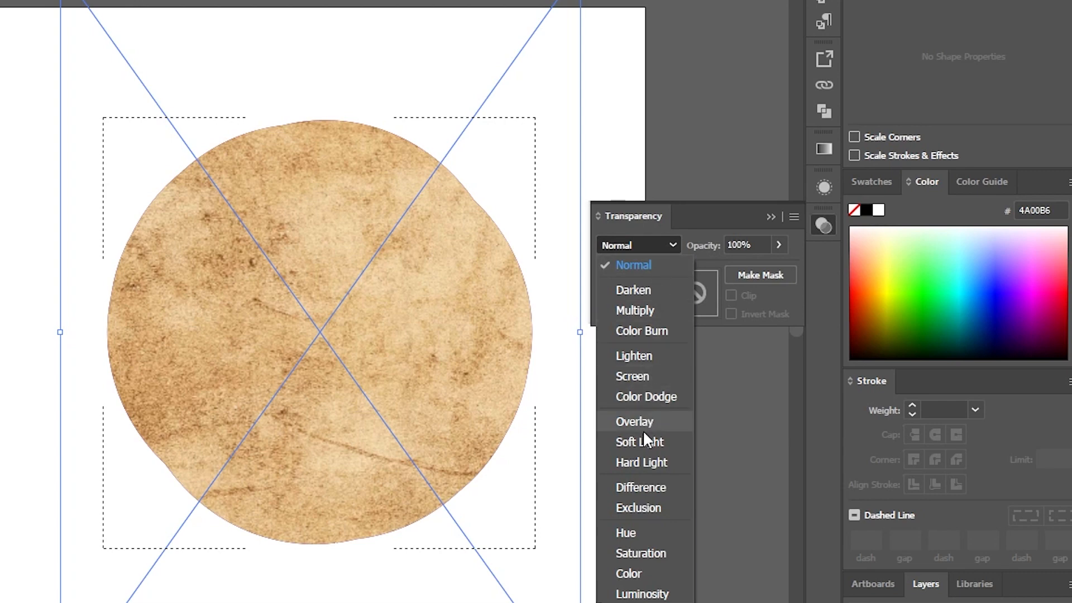
left_click(639, 441)
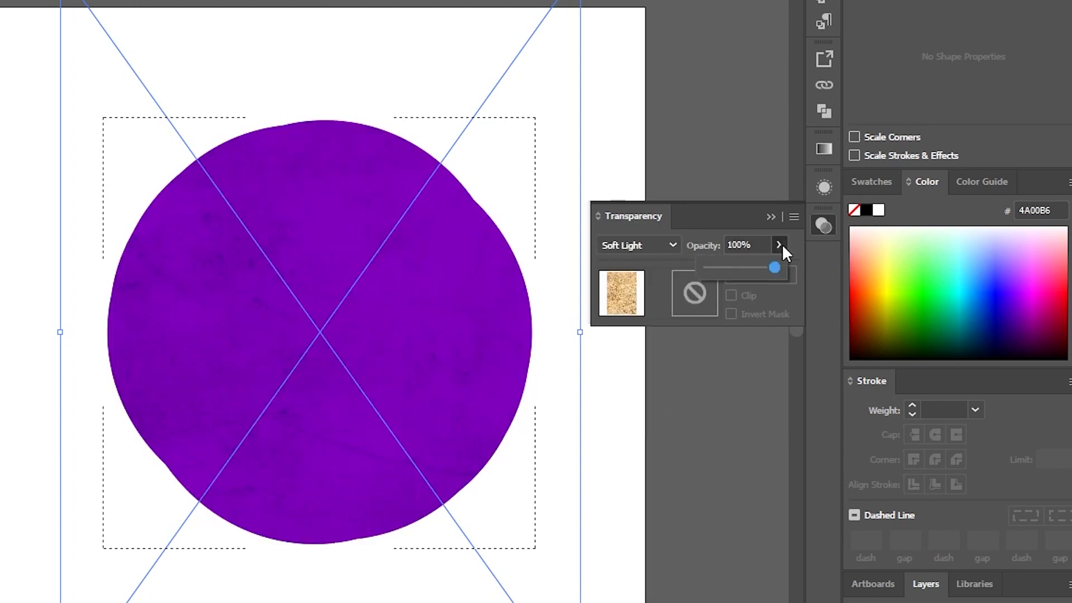
left_click_drag(774, 267, 737, 267)
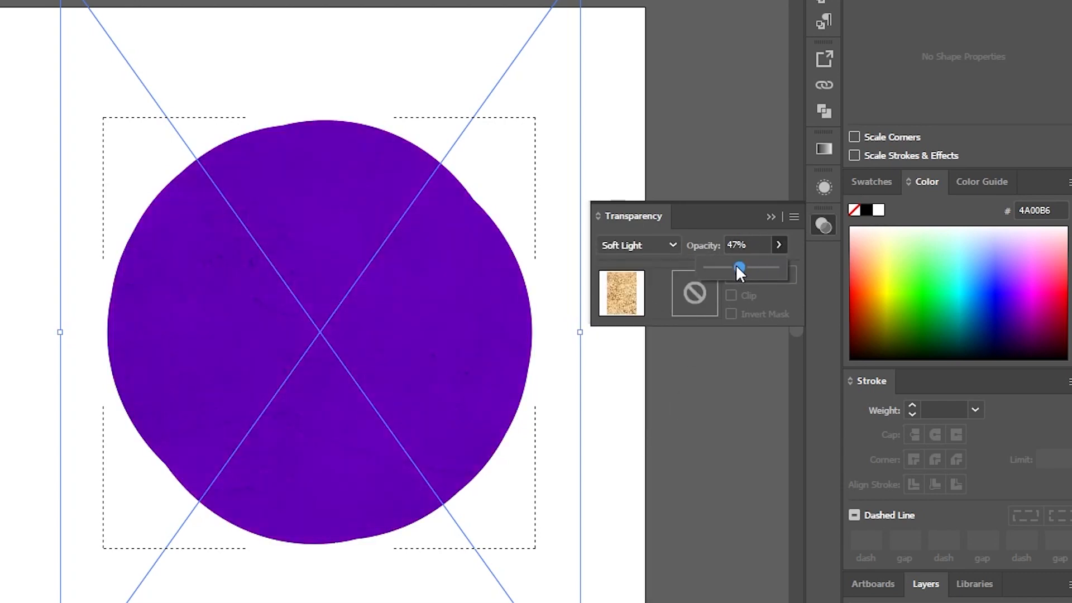
left_click_drag(737, 267, 726, 267)
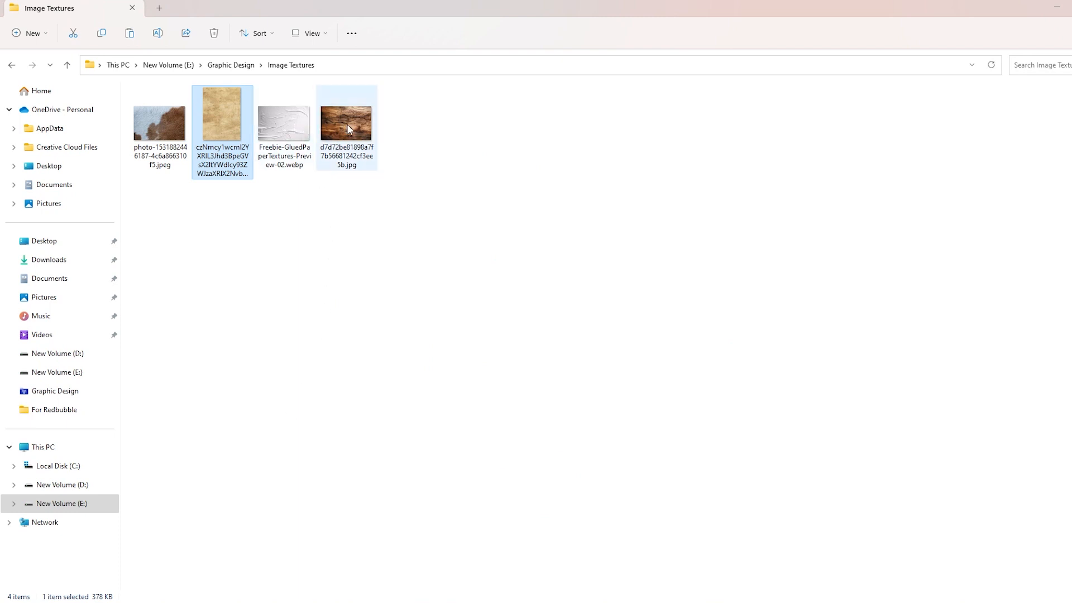
Choose a different texture image file from the Image Textures folder.
left_click(159, 120)
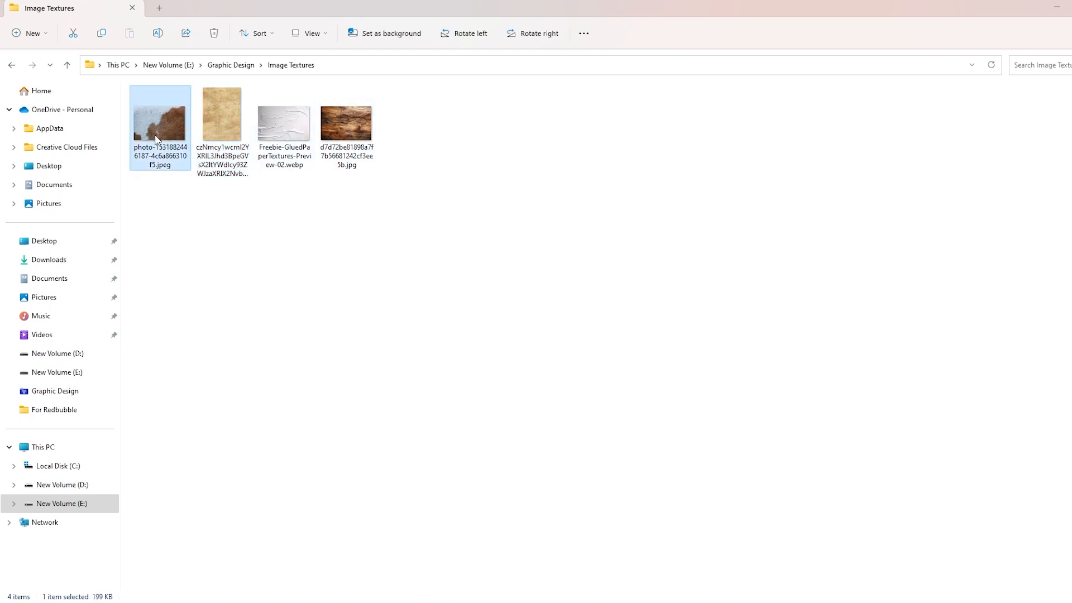
left_click(284, 127)
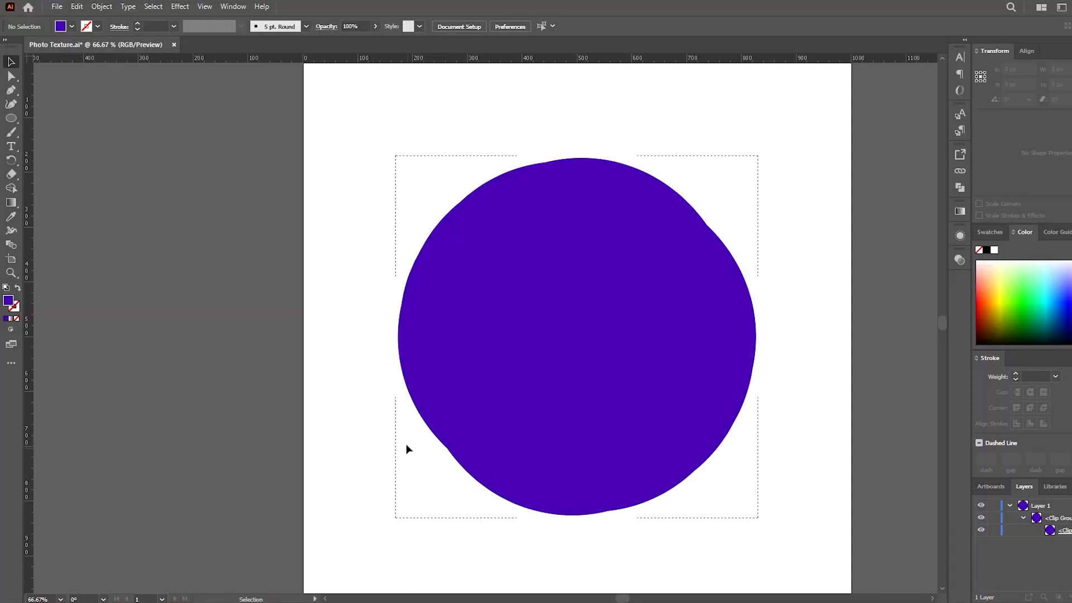
mouse_move(641, 348)
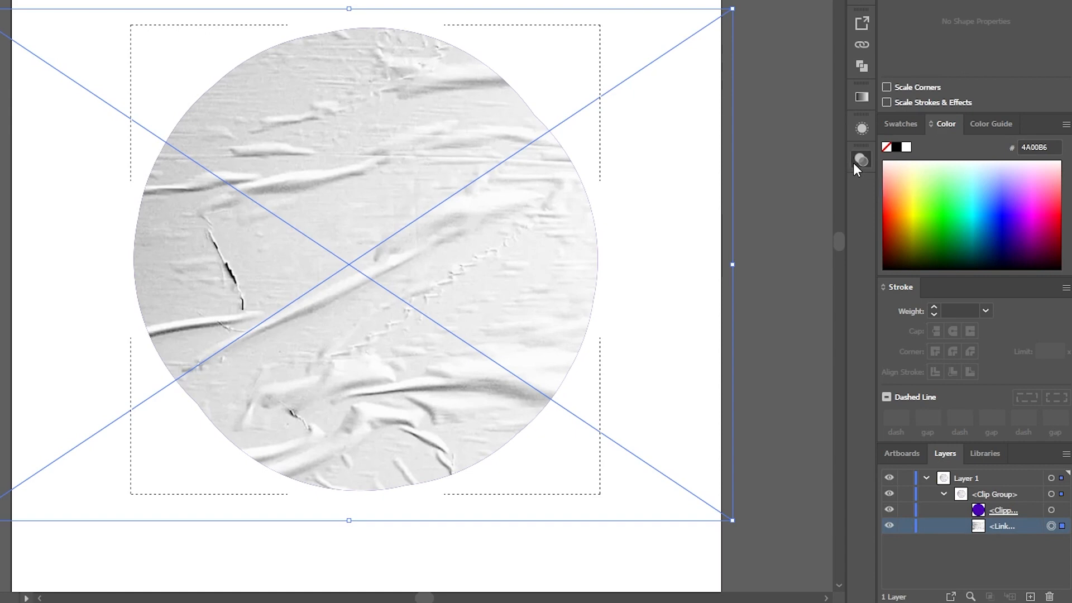
Try Soft Light at 38%, then settle on Color Burn at about 37% opacity for the plastic texture.
left_click(861, 160)
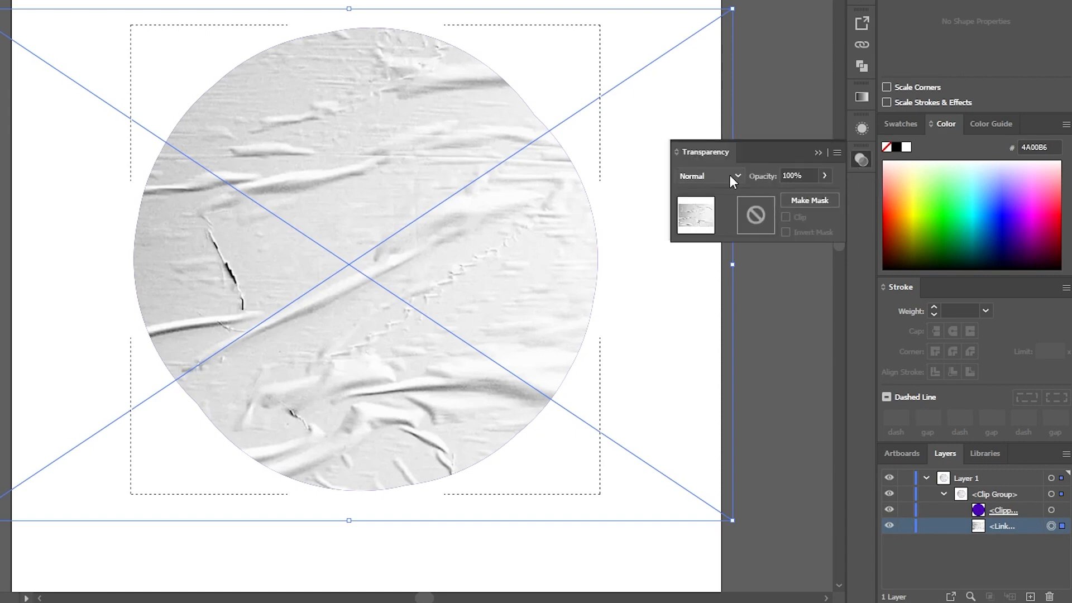
left_click(709, 175)
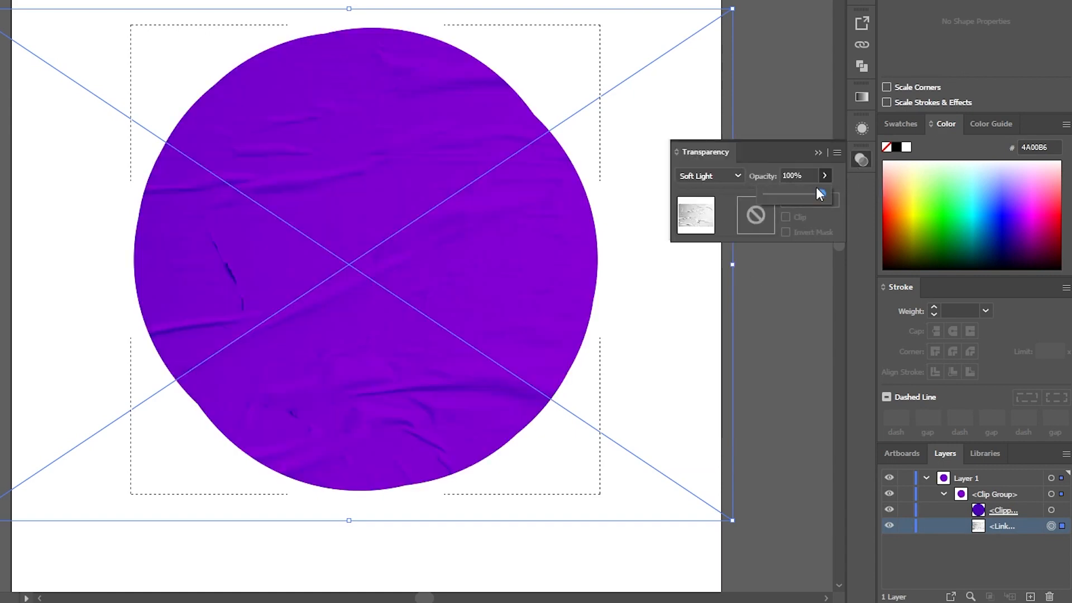
left_click_drag(824, 195, 786, 194)
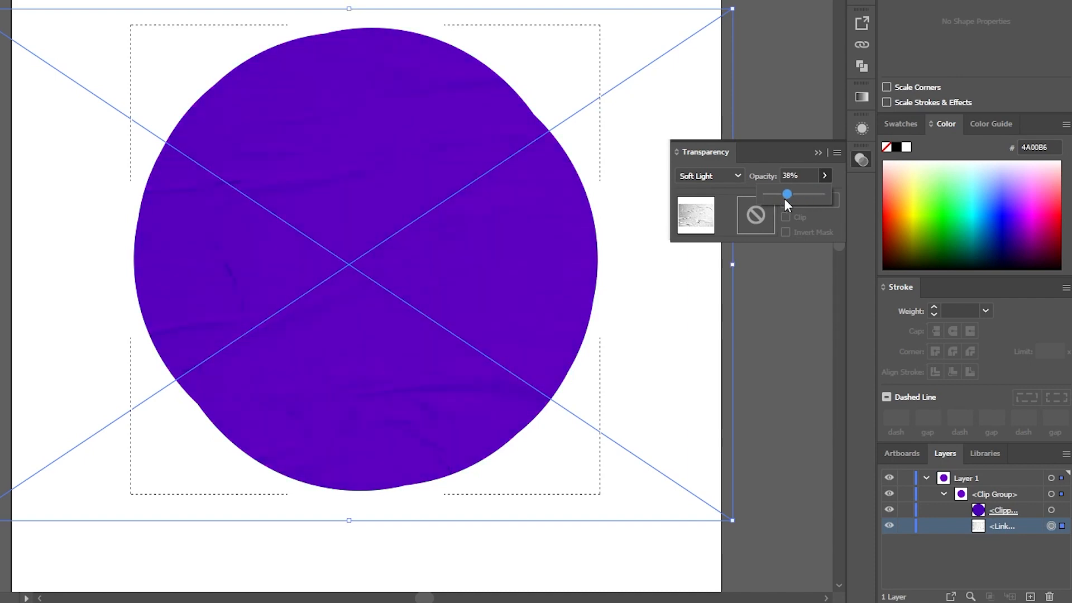
left_click(709, 176)
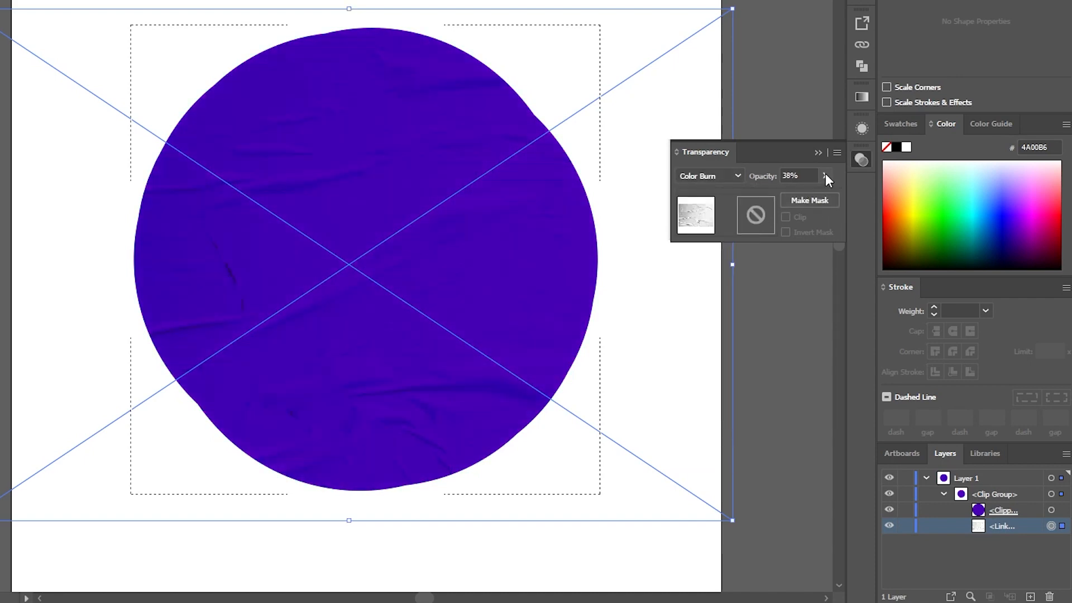
left_click(824, 176)
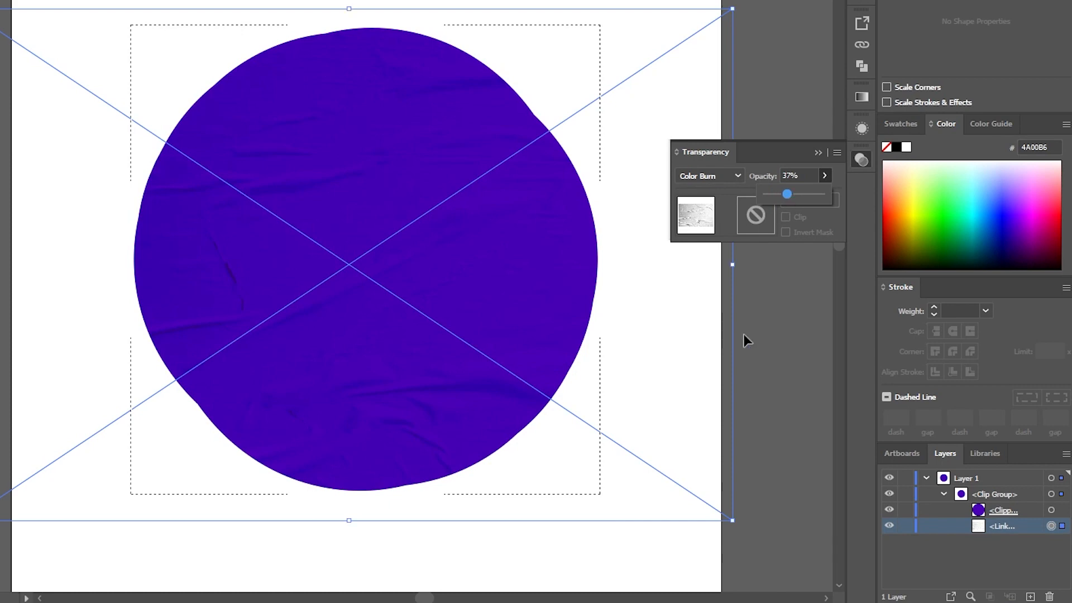